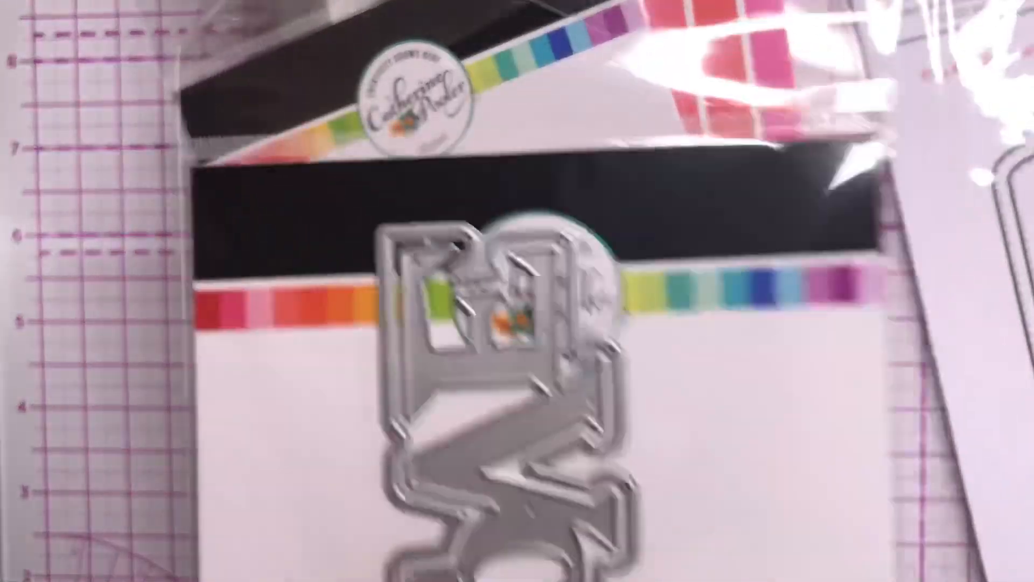
mouse_move(518, 291)
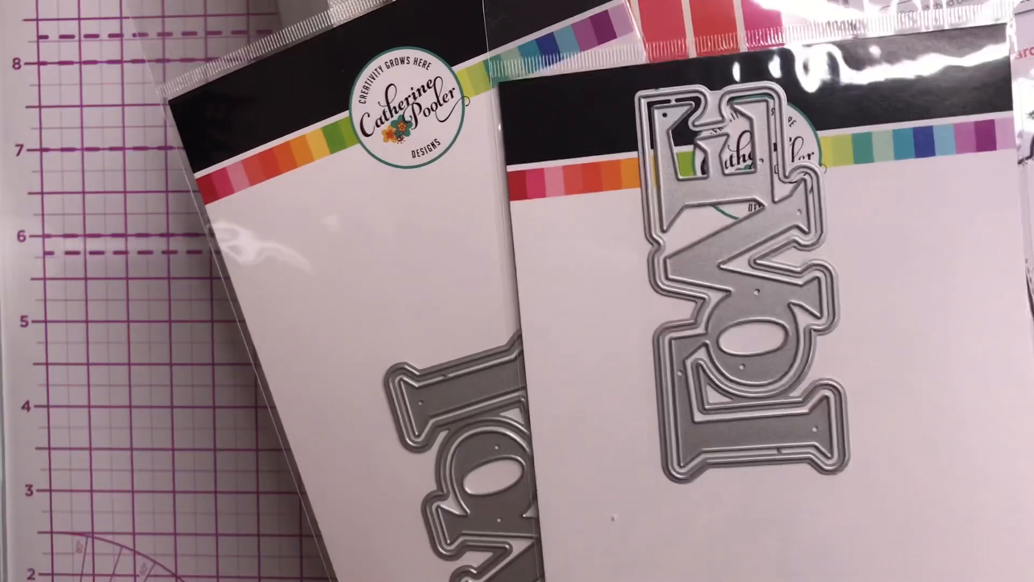